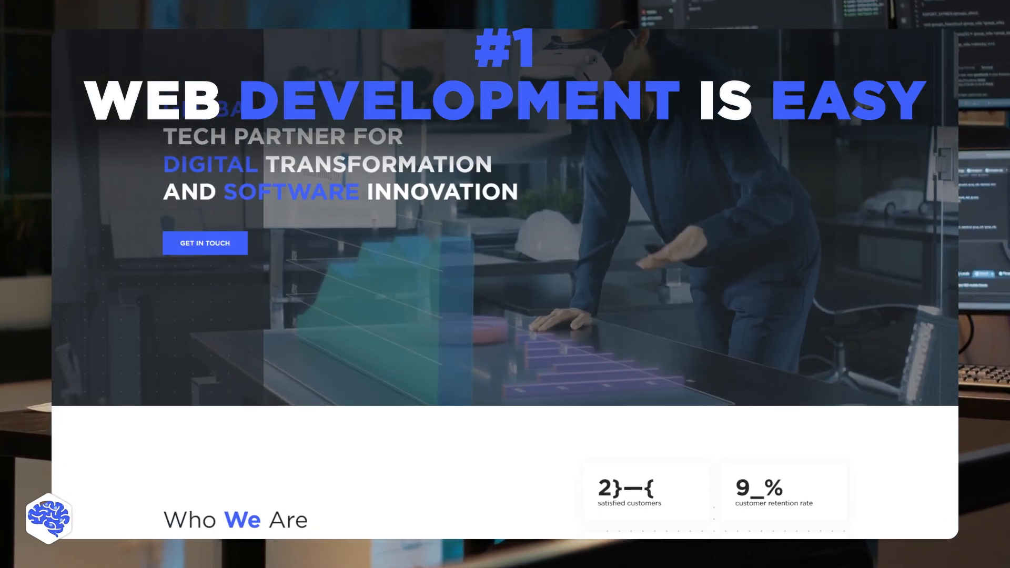
pyautogui.scroll(-3)
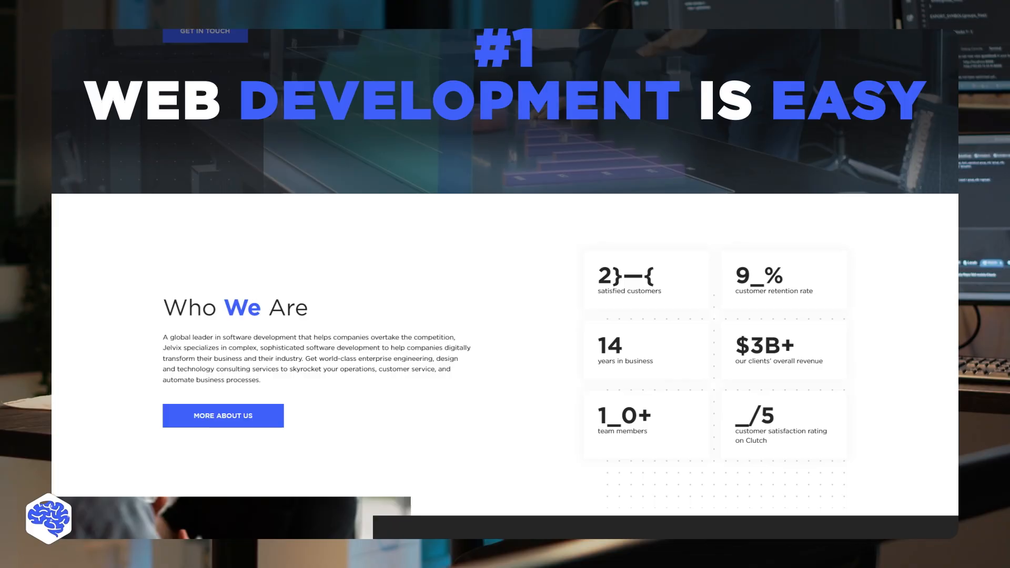